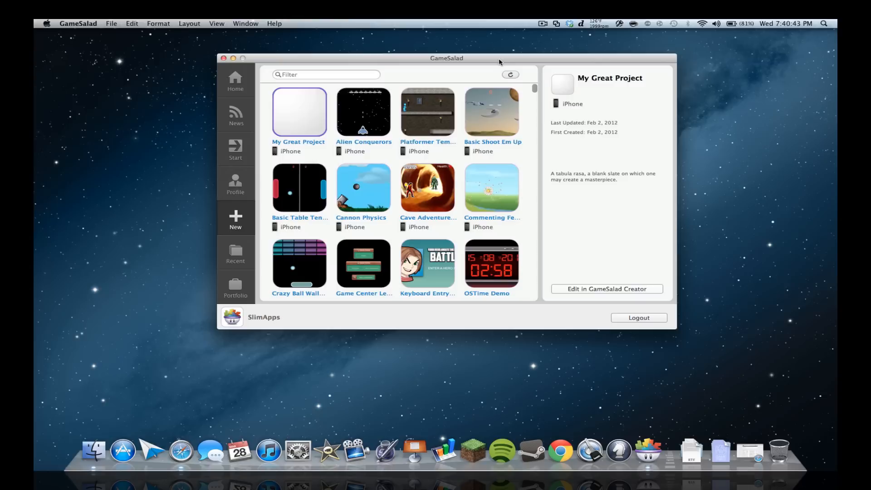
- View the Initial Scene of My Great Project, expanding and collapsing the Clock attributes
scroll("down", 3)
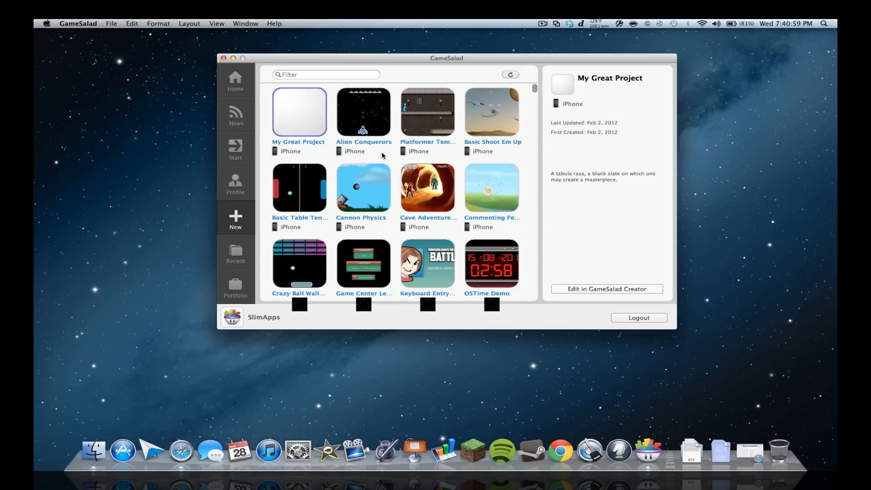
scroll("down", 3)
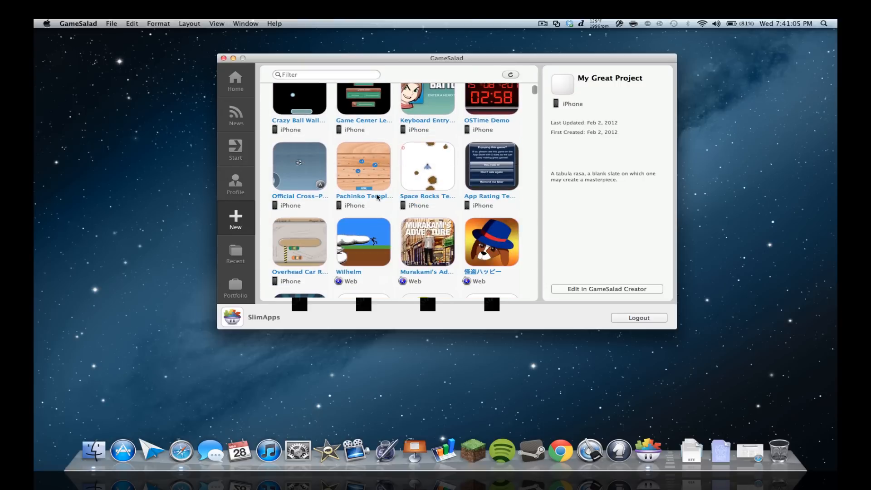
scroll("down", 3)
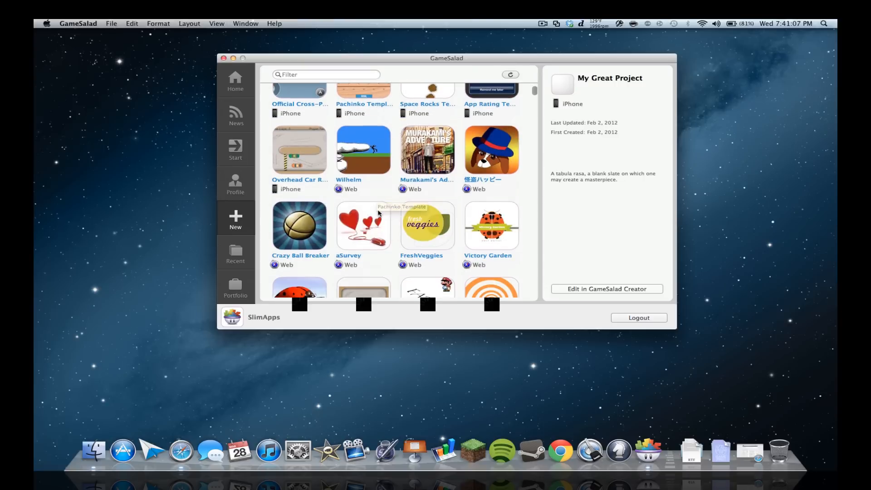
scroll("down", 3)
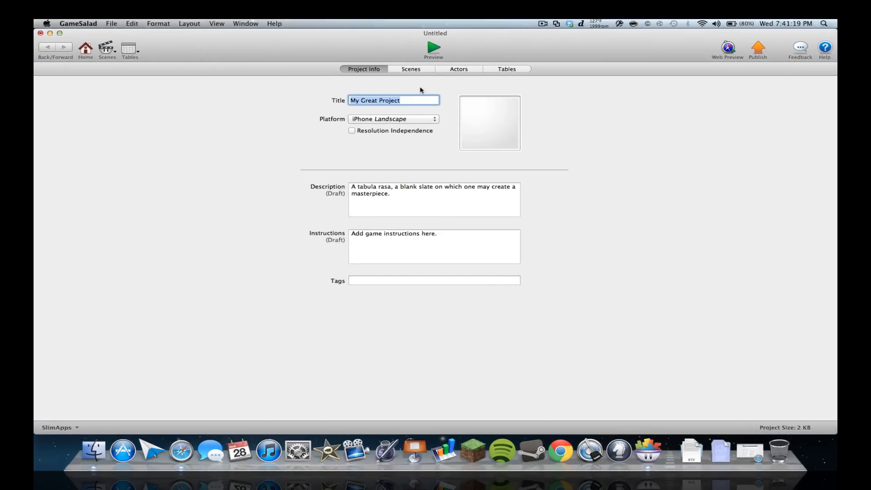
type("YouTube")
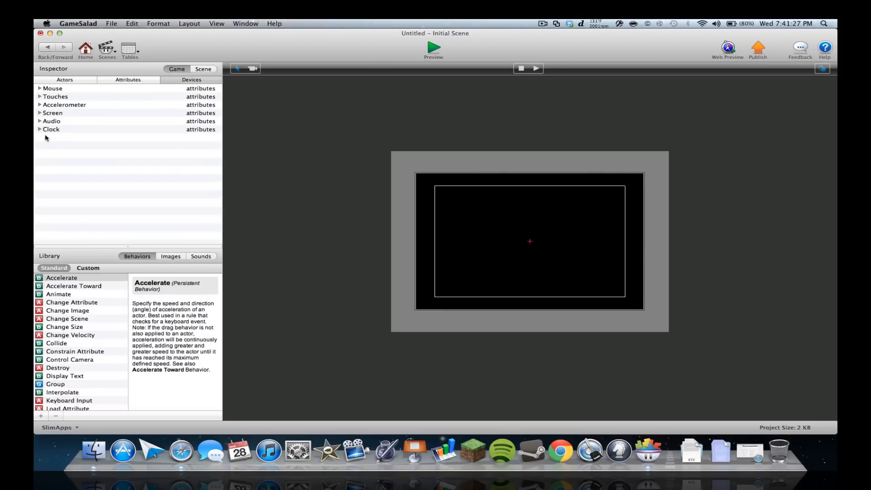
left_click(39, 129)
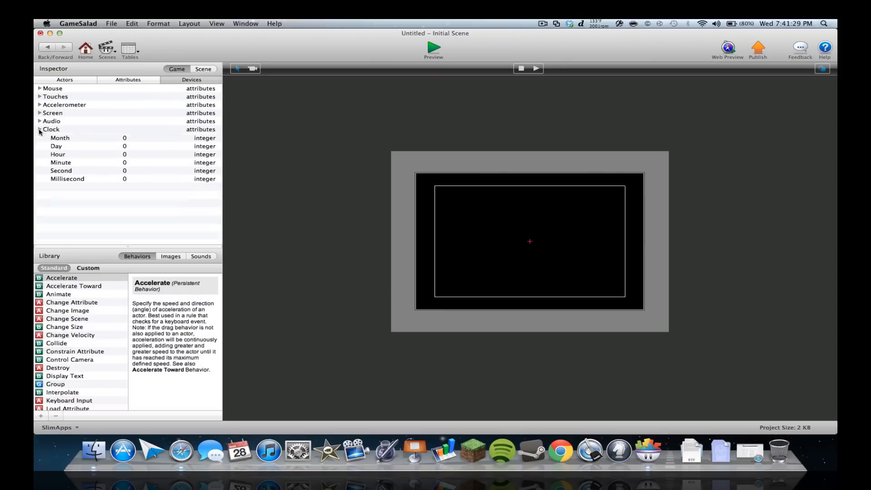
left_click(38, 131)
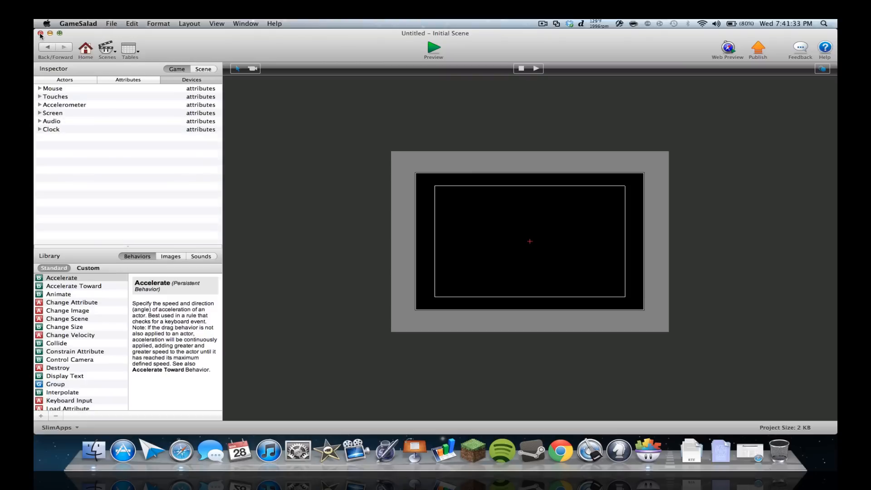
- Close the blank project, choosing Don't Save to return to the template browser
left_click(40, 34)
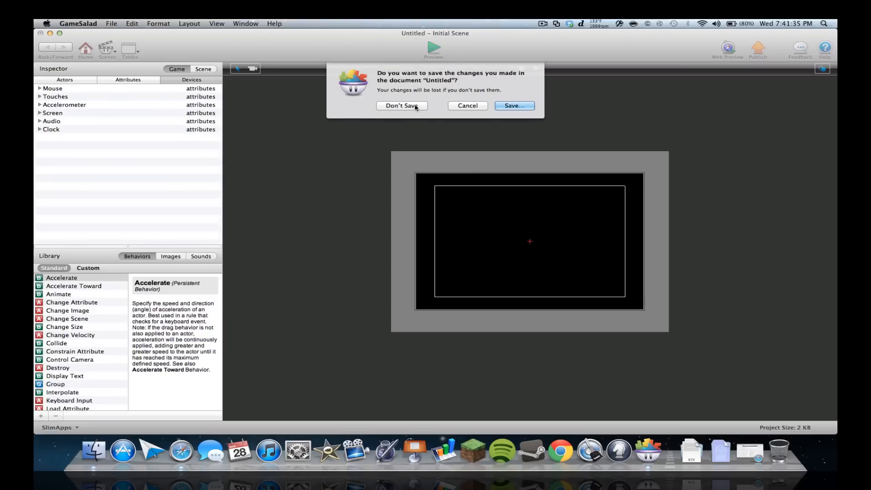
left_click(402, 105)
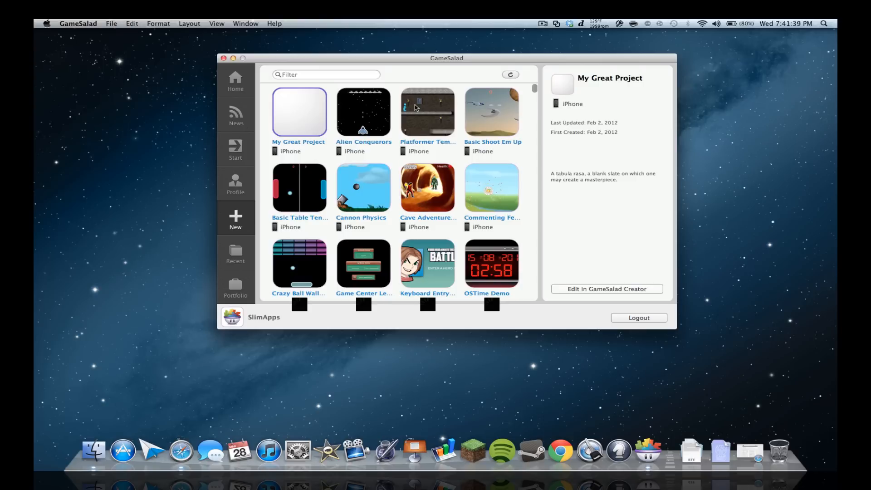
- Preview the OSTime Demo's Digital Clock, then close the demo with Don't Save
scroll("down", 3)
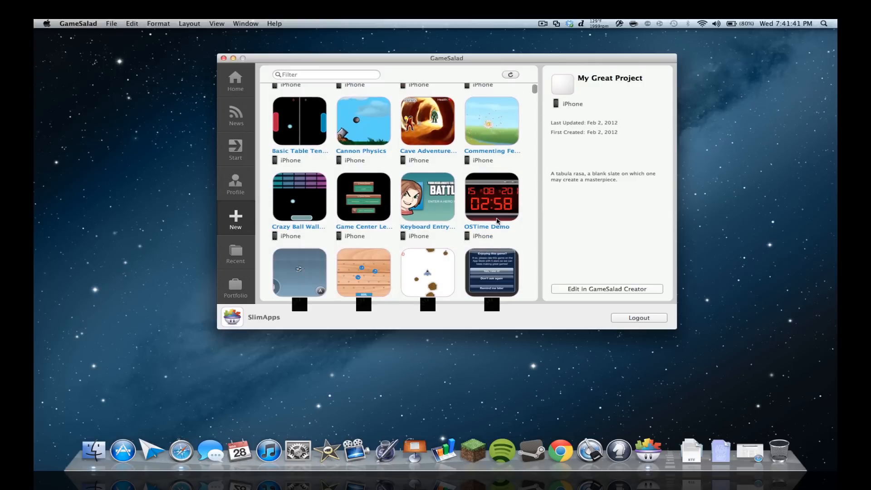
double_click(492, 196)
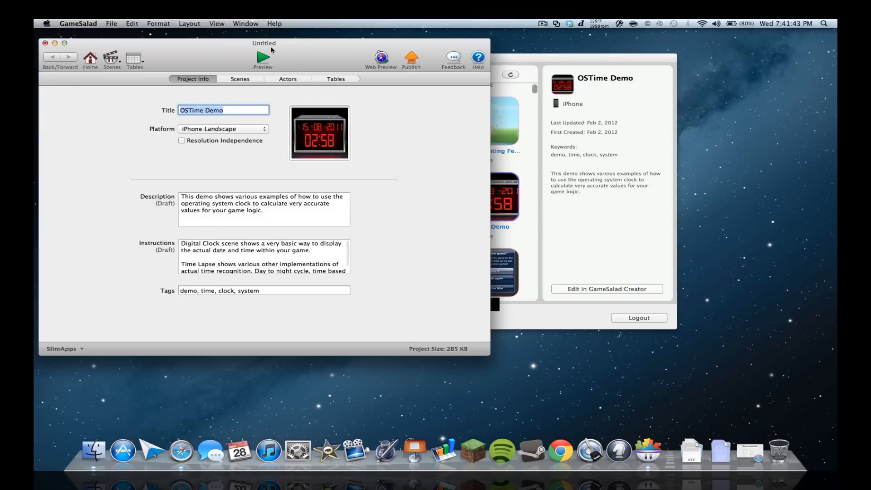
left_click(262, 57)
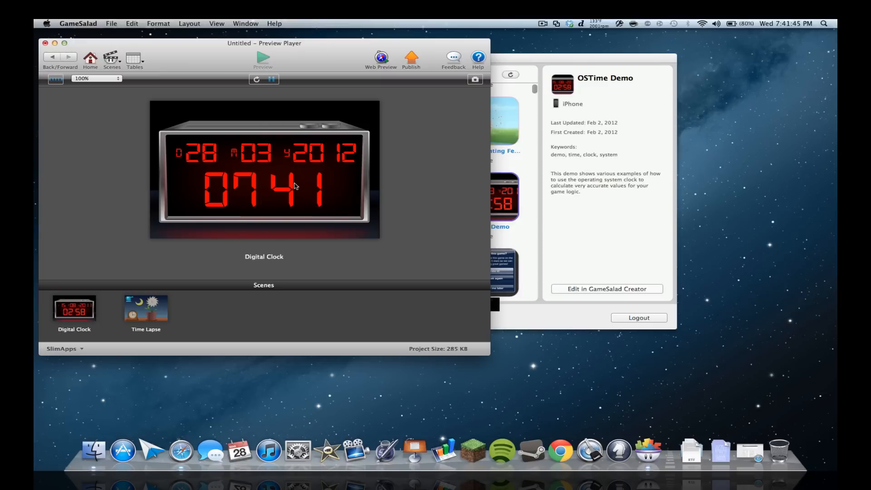
mouse_move(219, 187)
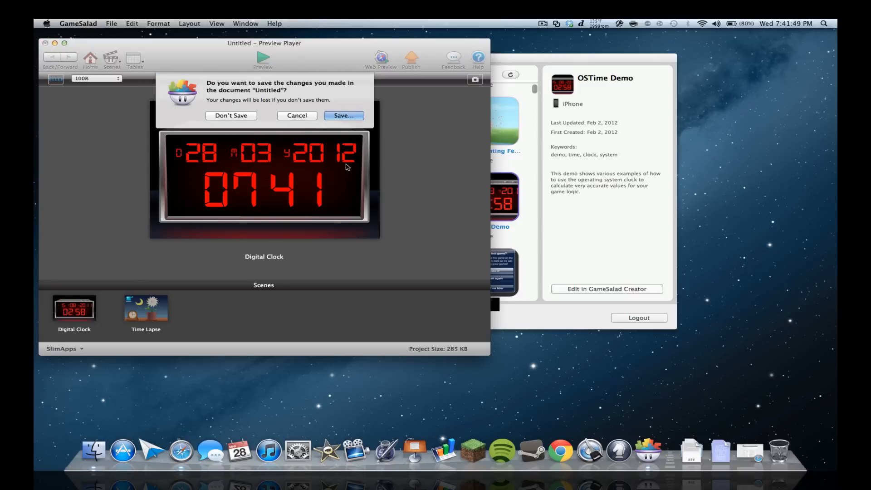
left_click(231, 115)
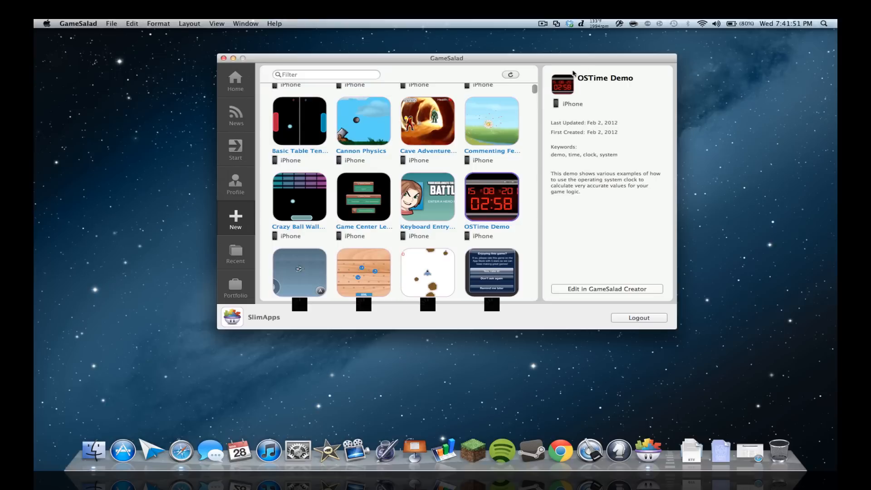
mouse_move(561, 66)
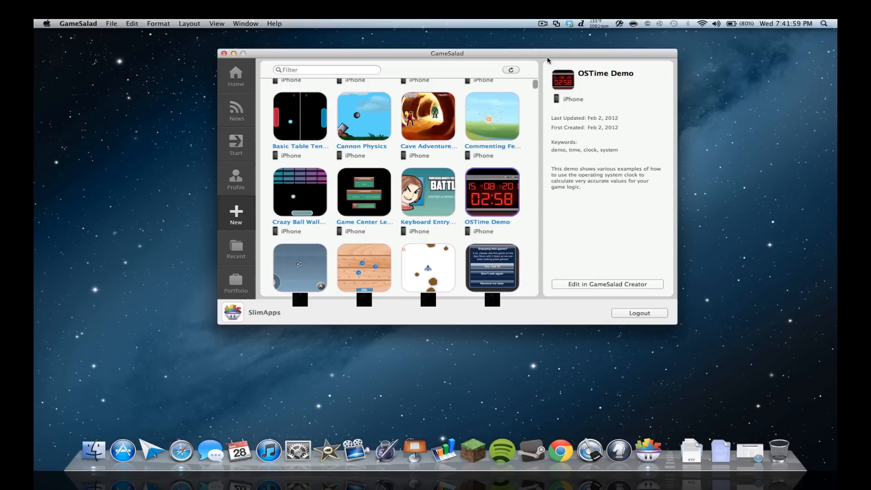
scroll("up", 3)
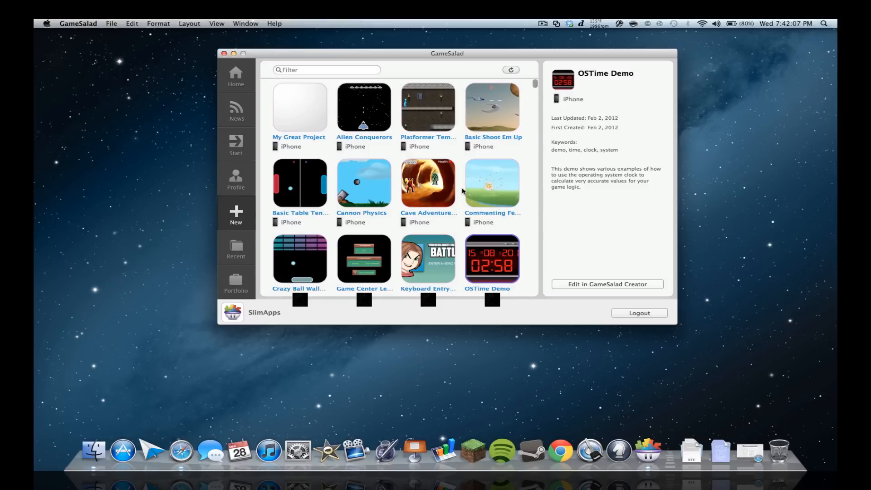
mouse_move(434, 93)
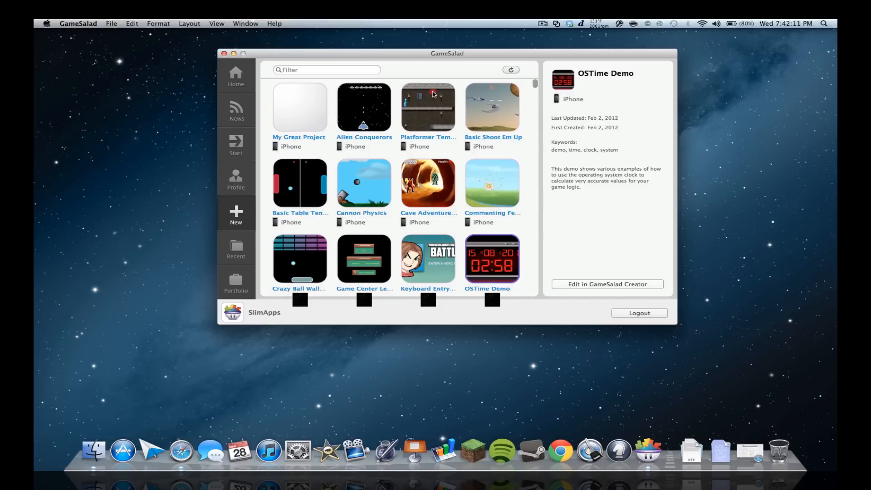
- View the Platformer Template's Level 1 scene at 100% zoom
double_click(428, 107)
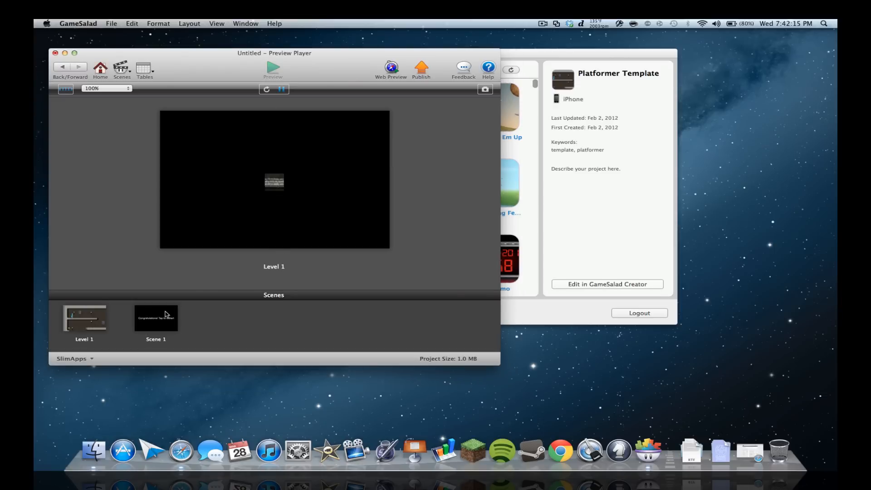
left_click(84, 318)
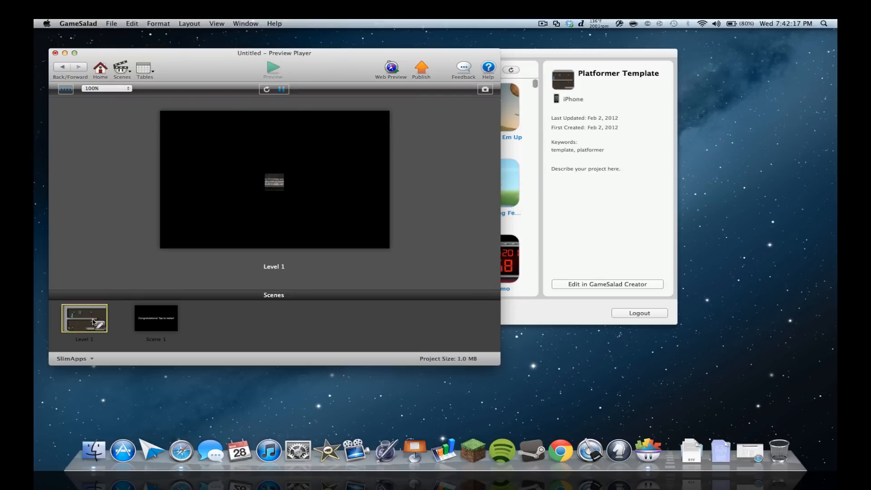
left_click(106, 88)
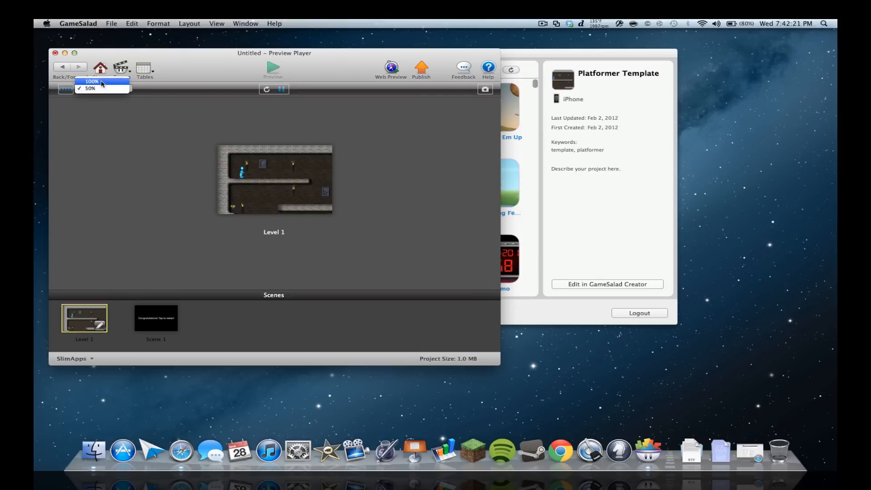
left_click(94, 82)
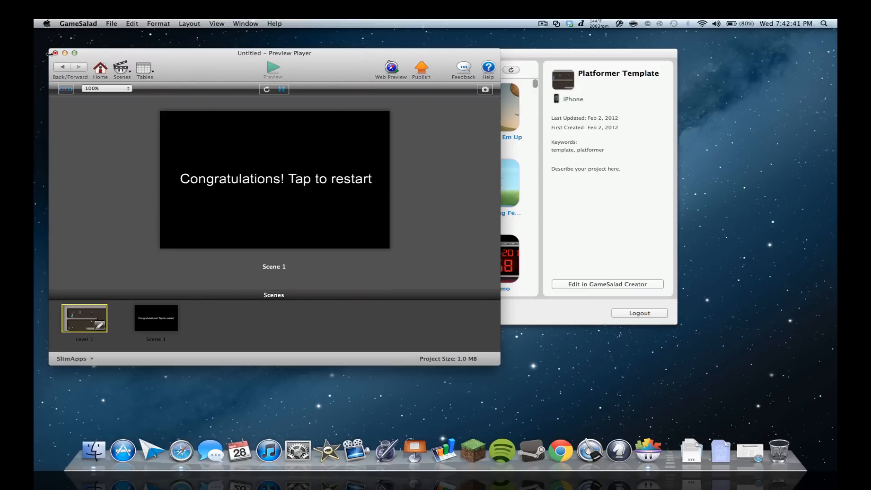
- Close the Platformer project with Don't Save and select the Crazy Ball Wall Breaker template
left_click(55, 53)
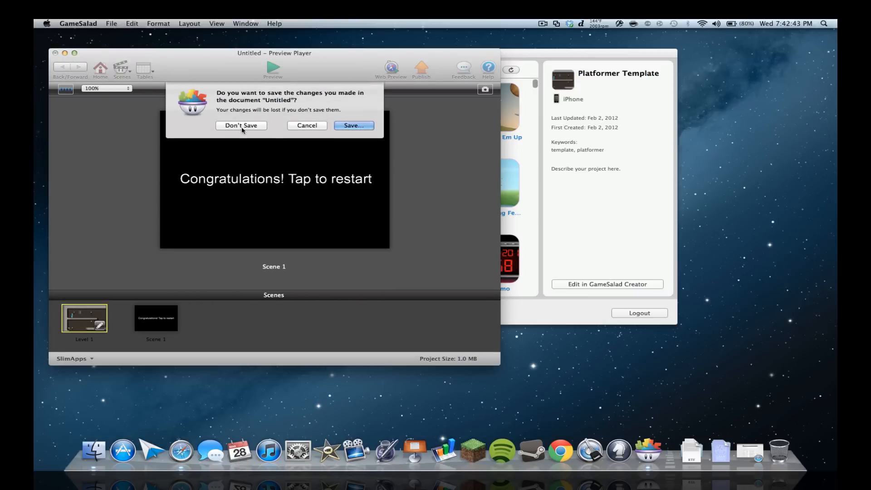
left_click(242, 125)
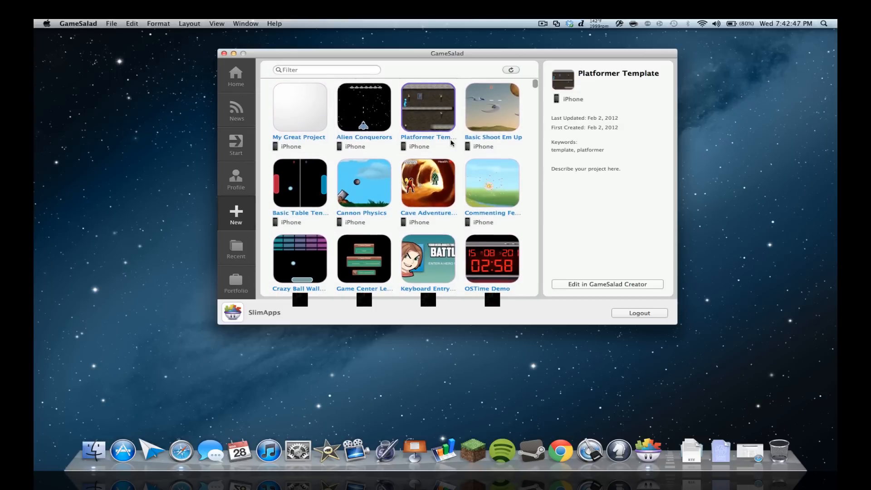
left_click(300, 259)
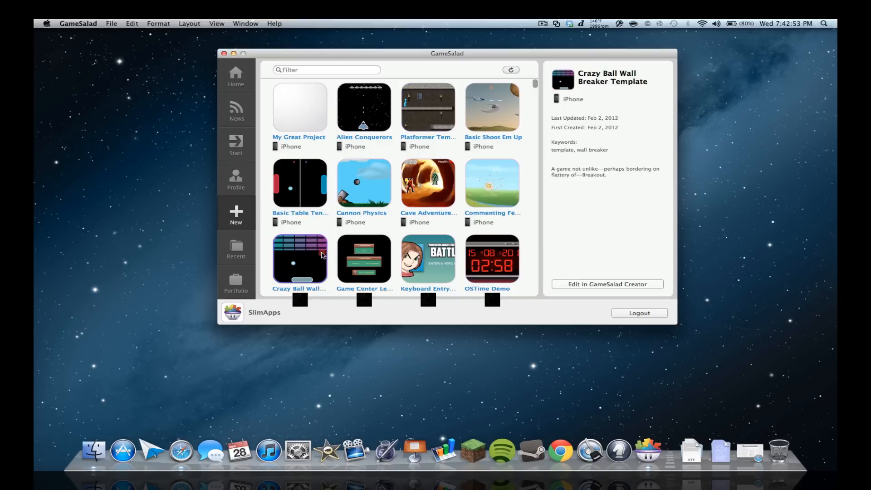
double_click(299, 258)
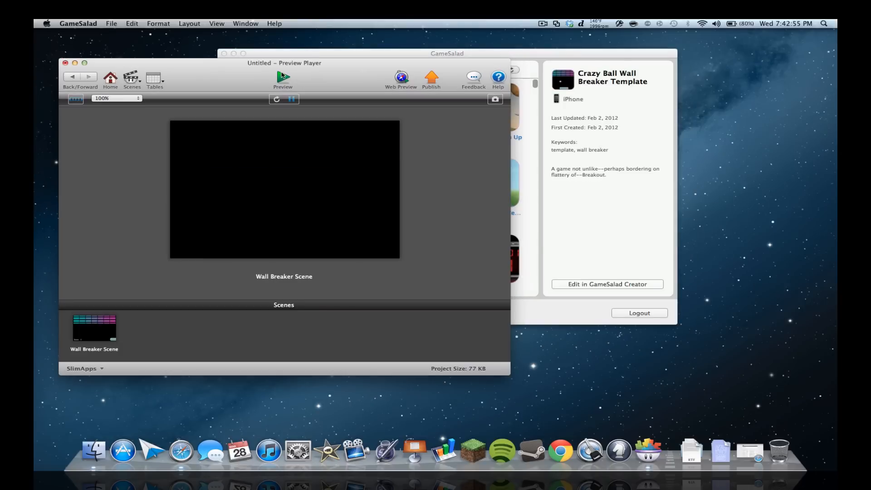
left_click(283, 76)
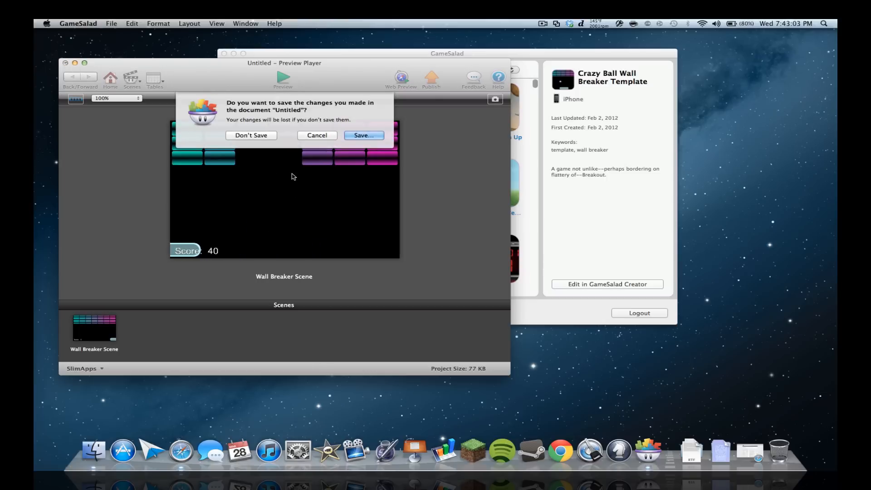
left_click(250, 135)
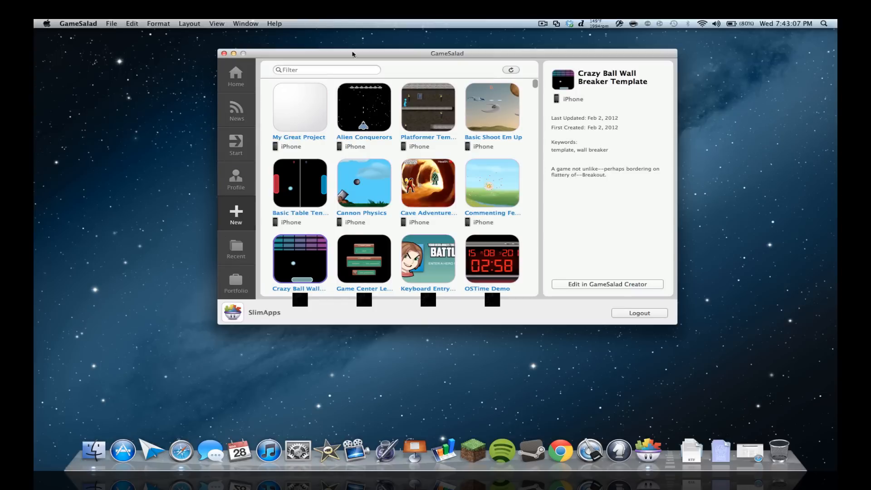
mouse_move(366, 241)
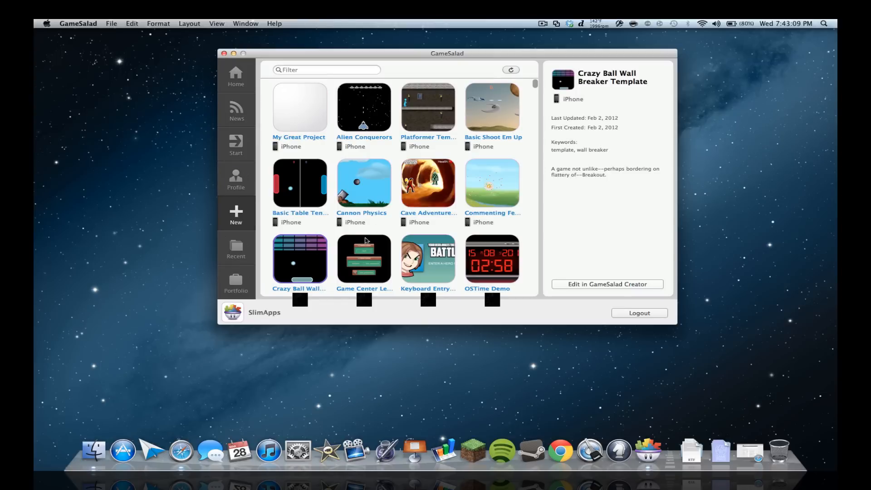
mouse_move(392, 218)
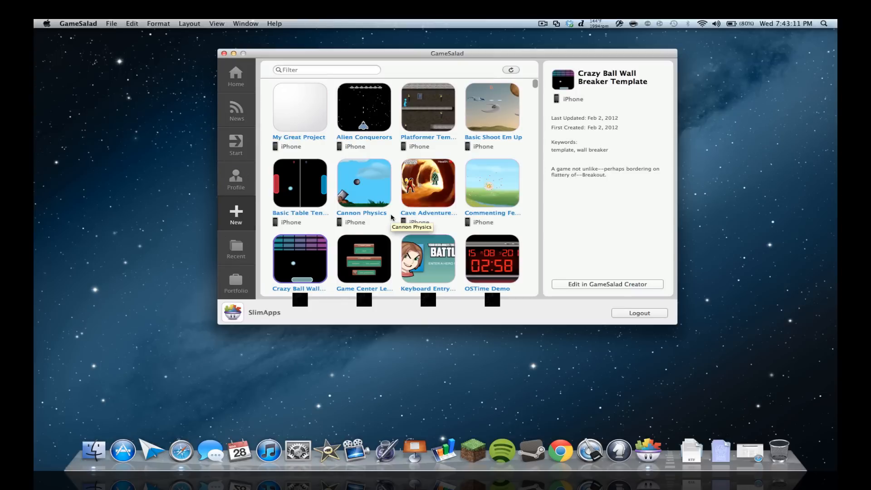
mouse_move(465, 167)
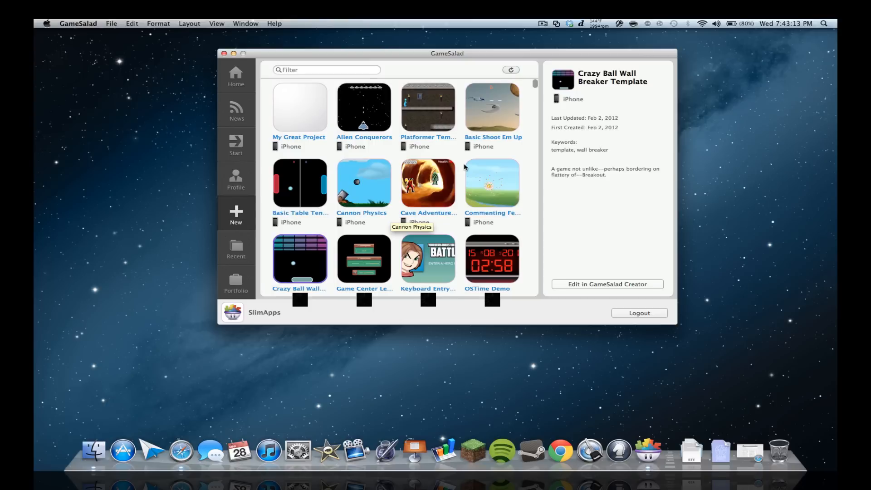
mouse_move(455, 31)
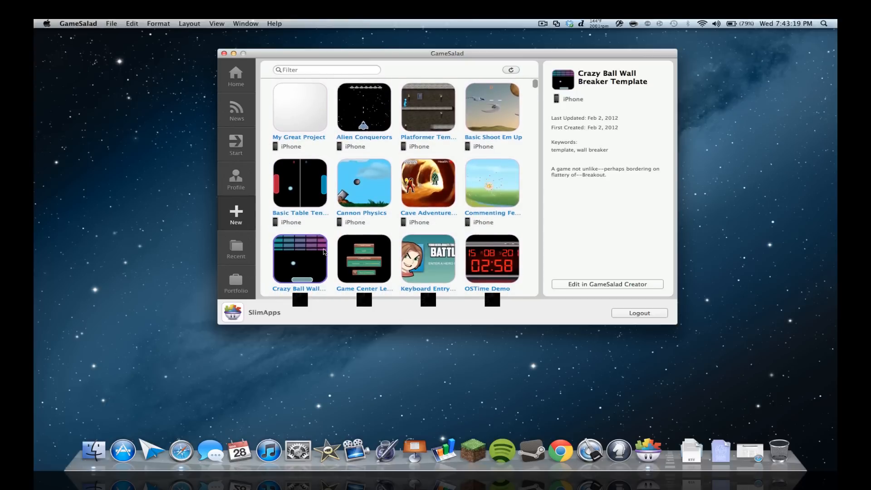
mouse_move(253, 165)
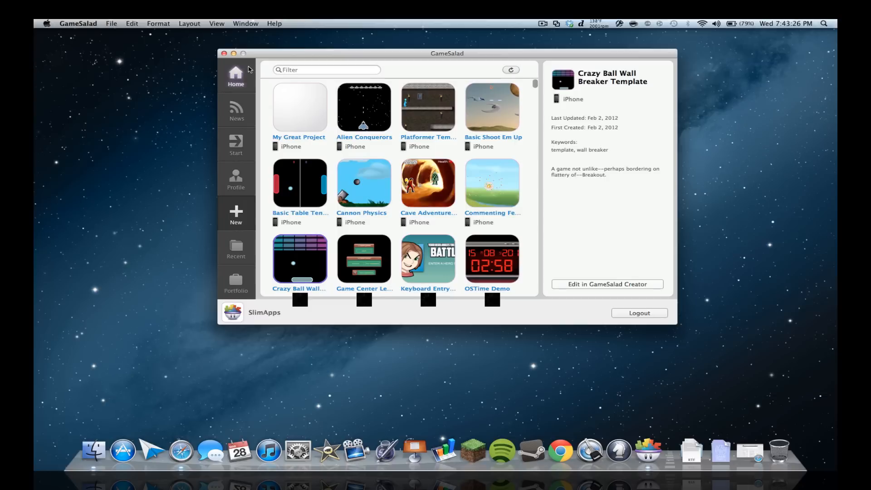
scroll("down", 3)
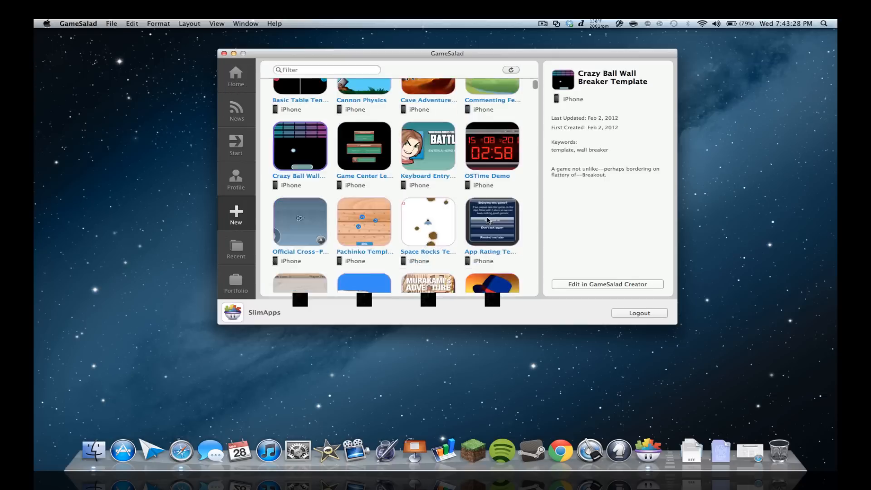
scroll("down", 3)
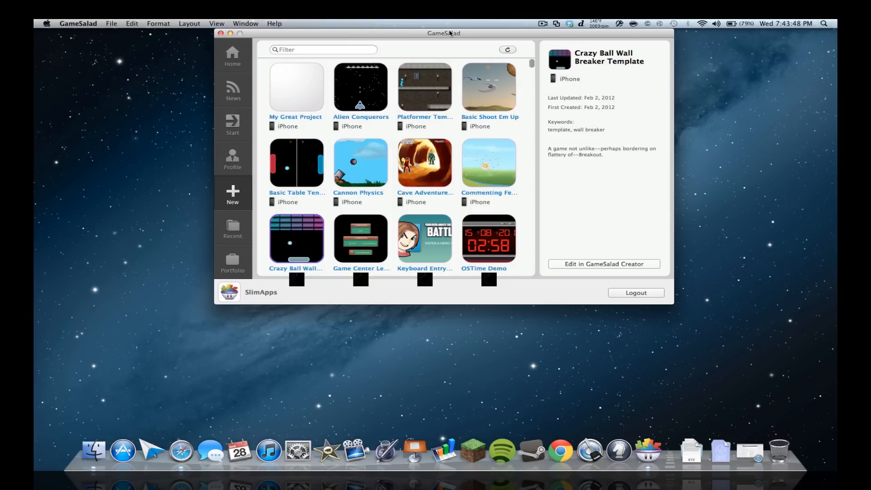
mouse_move(453, 107)
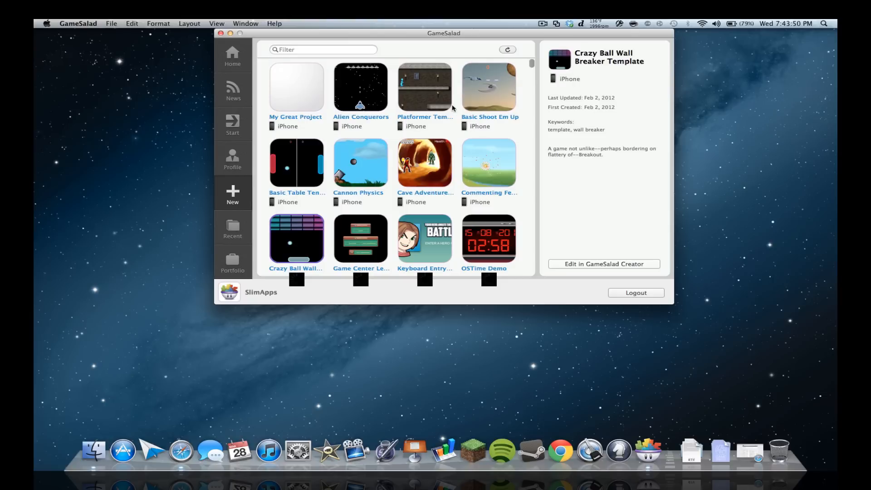